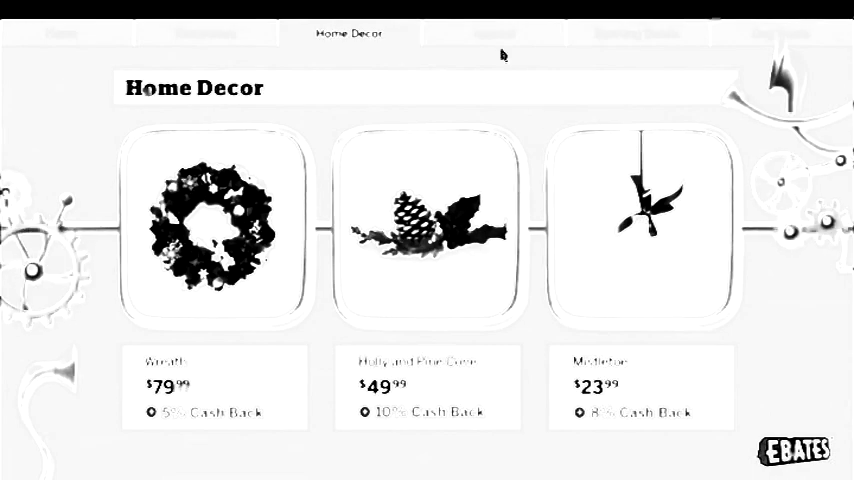
Browse the holiday Apparel products, then the Sporting Goods snowshoe and sledding items.
click(494, 32)
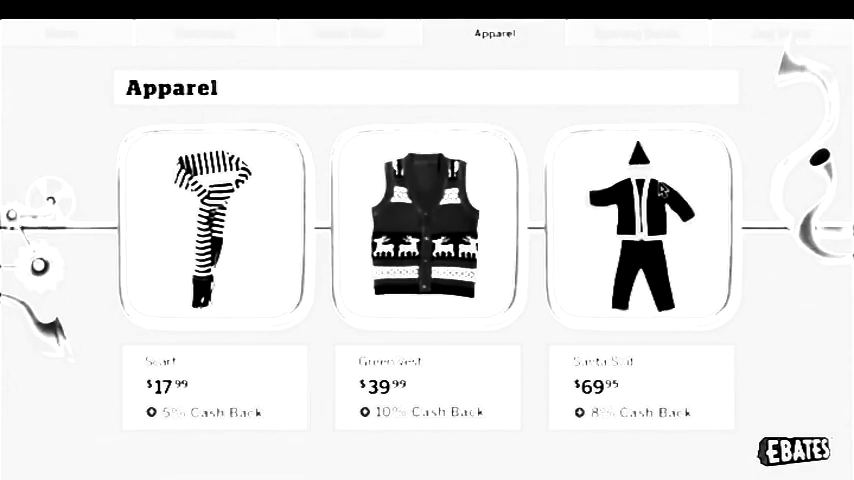
click(636, 32)
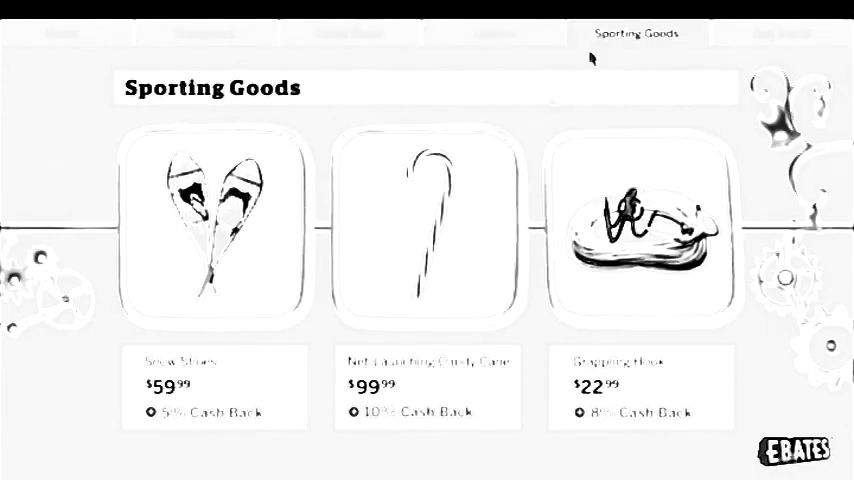
mouse_move(440, 236)
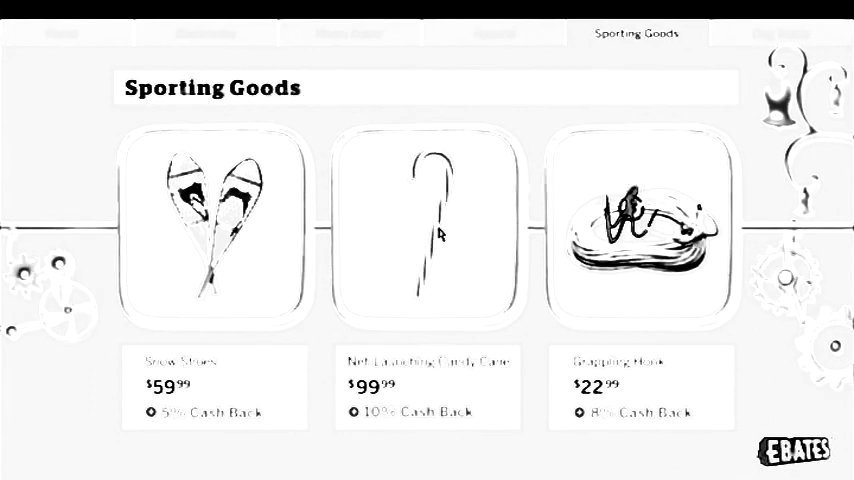